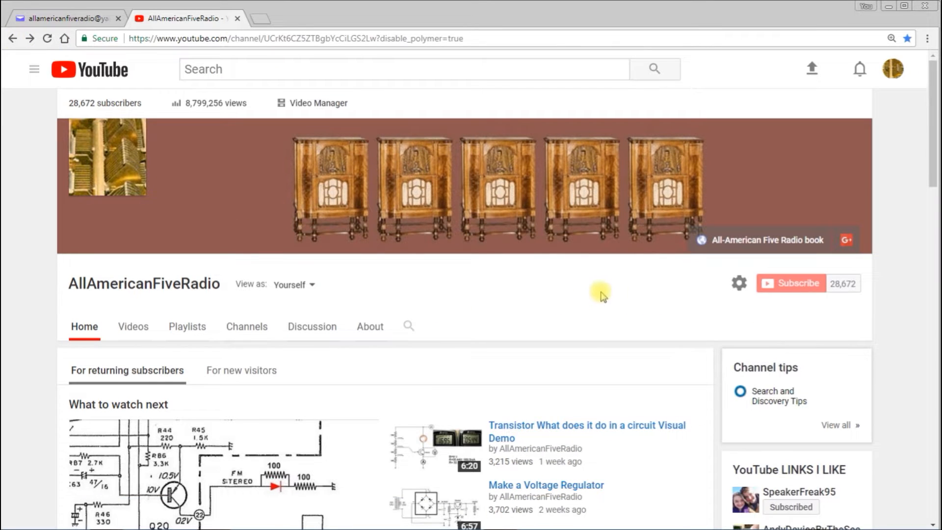
mouse_move(578, 298)
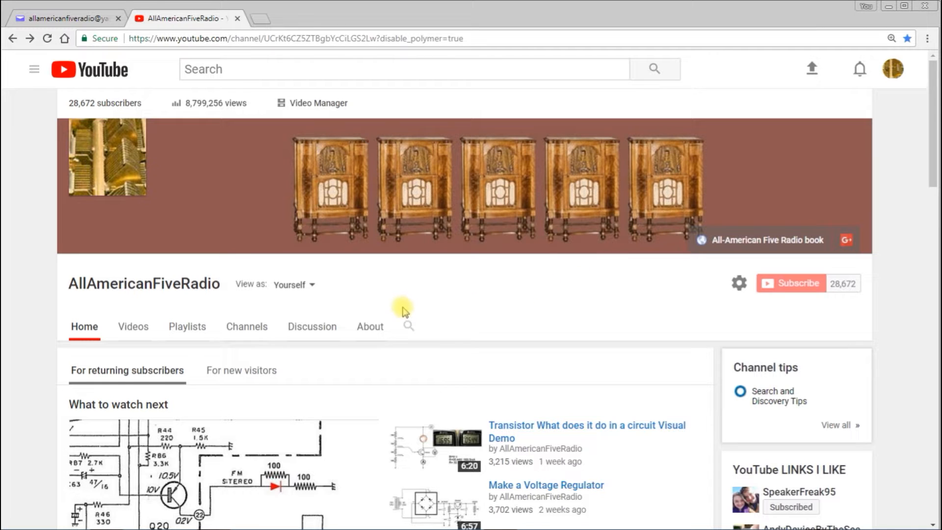
- Enter 'FM' into the AllAmericanFiveRadio channel search box without submitting
click(408, 326)
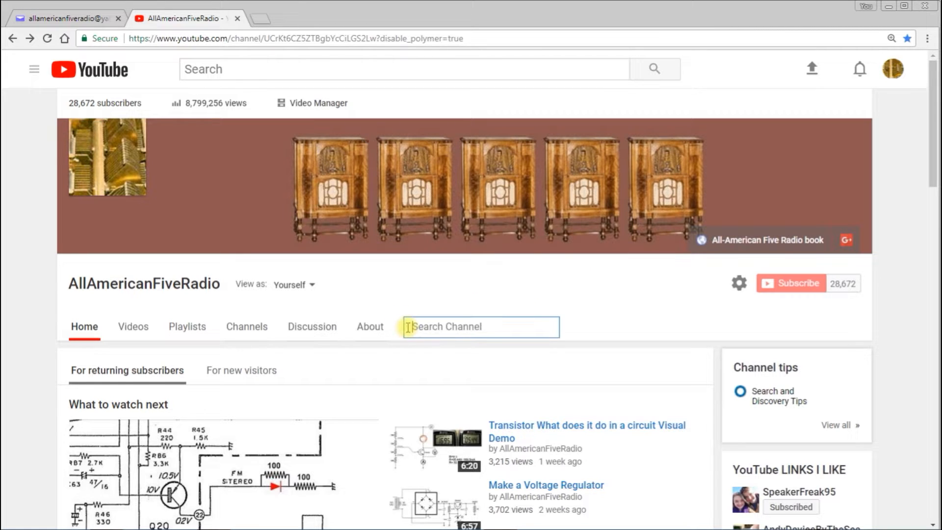
mouse_move(535, 385)
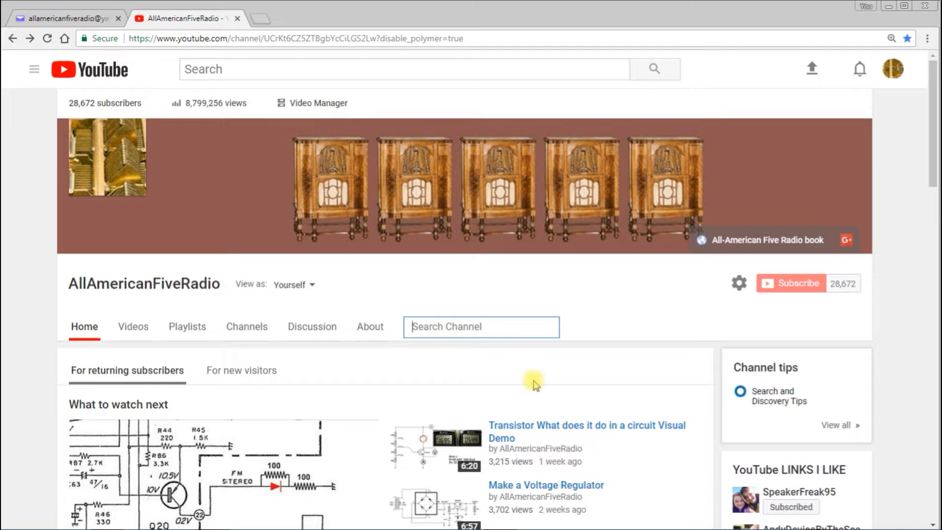
text(F)
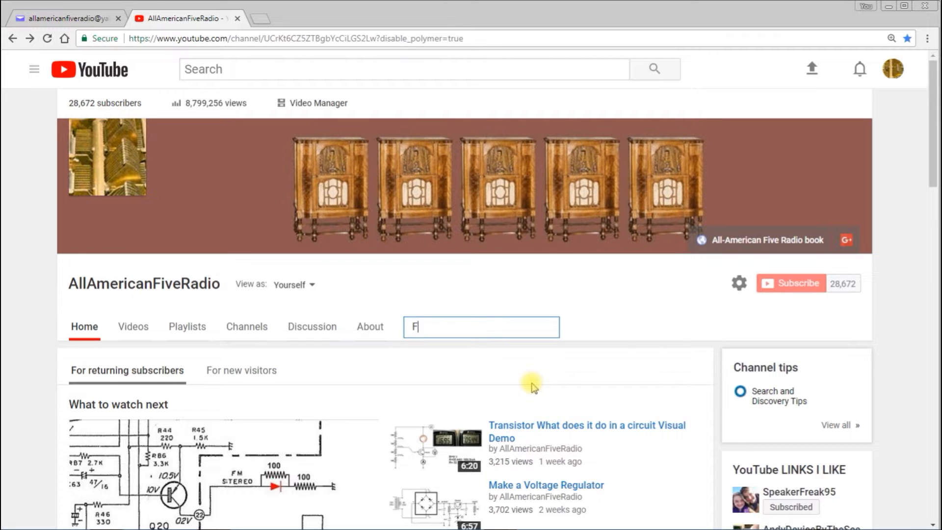
text(M)
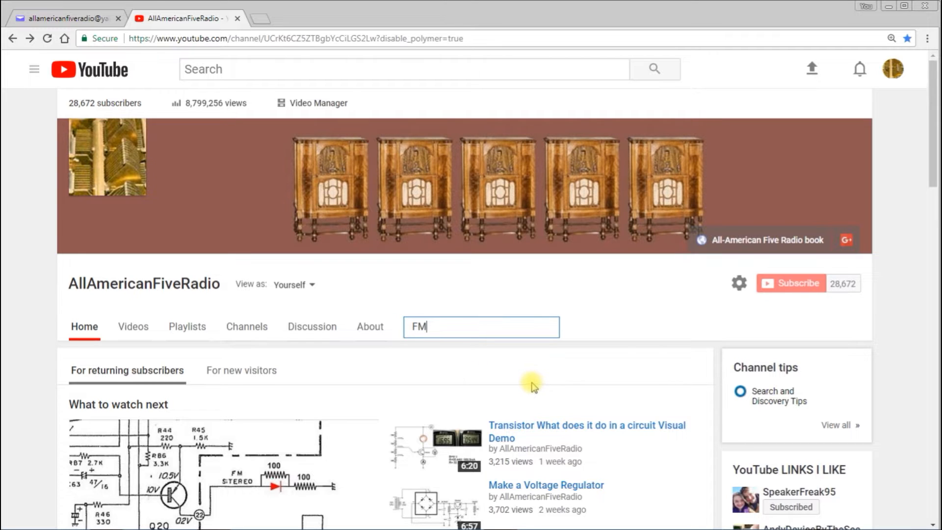
- Run the FM channel search and browse results such as FM Discriminator and FM Transmitter
key(Enter)
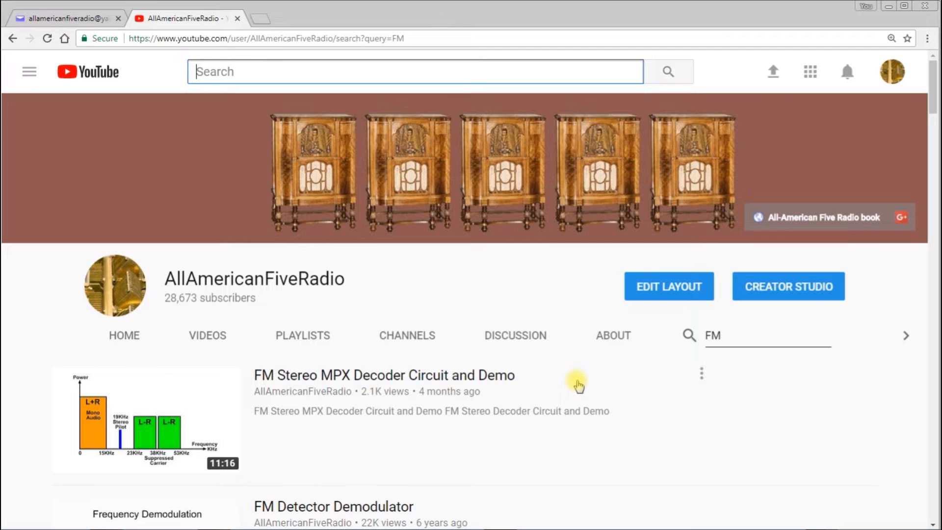
scroll(down, 3)
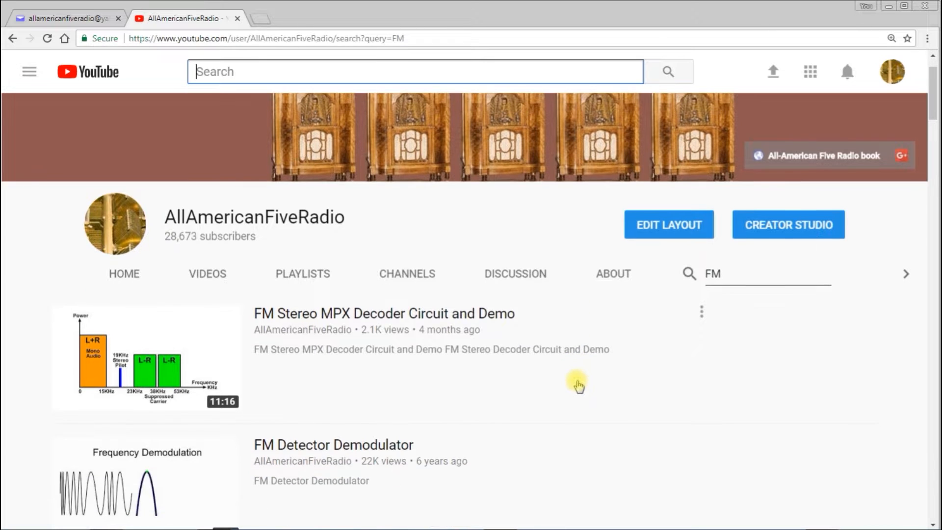
scroll(down, 3)
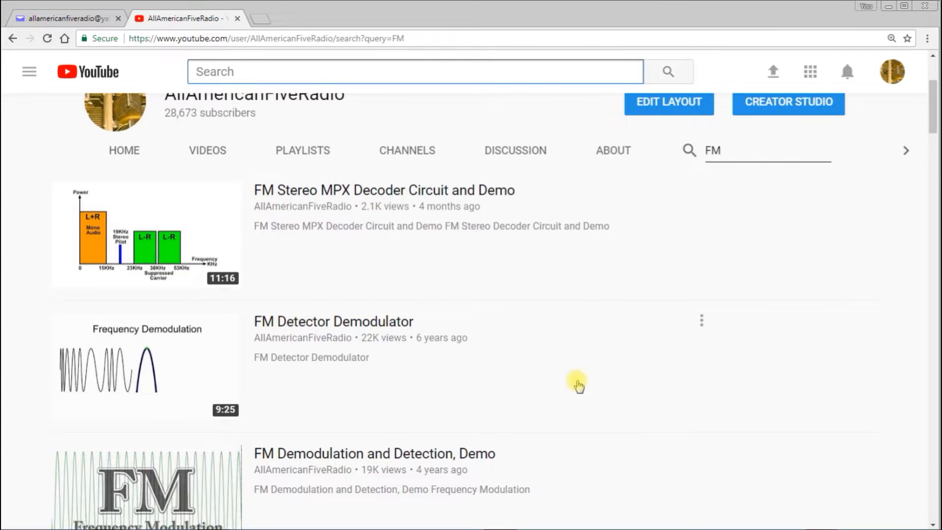
scroll(down, 3)
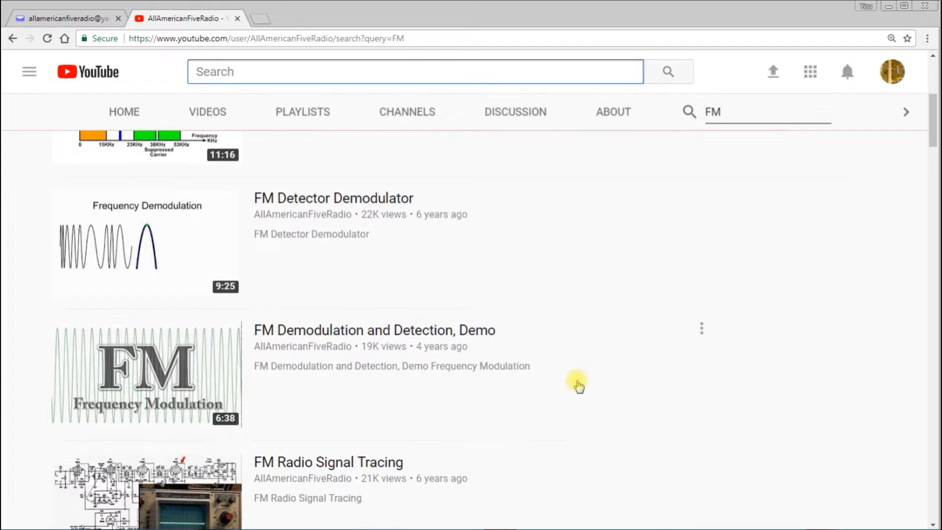
scroll(down, 3)
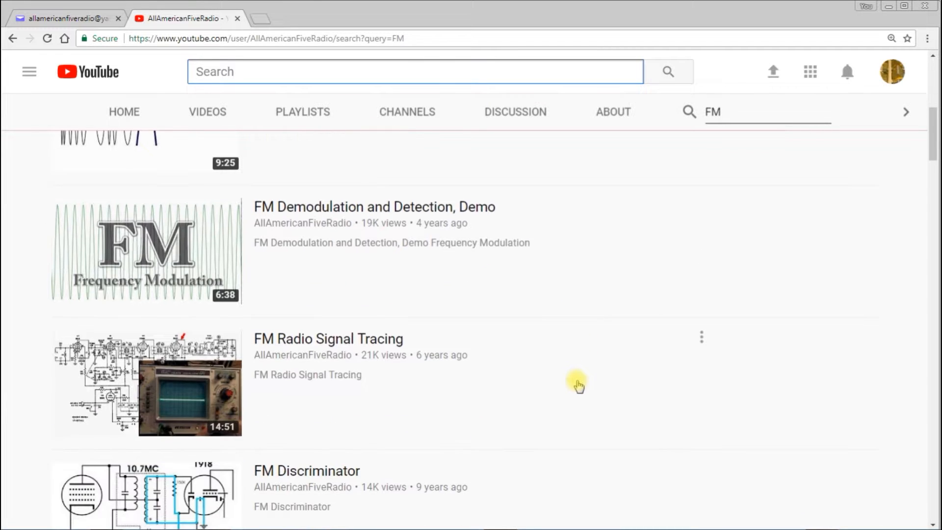
scroll(down, 3)
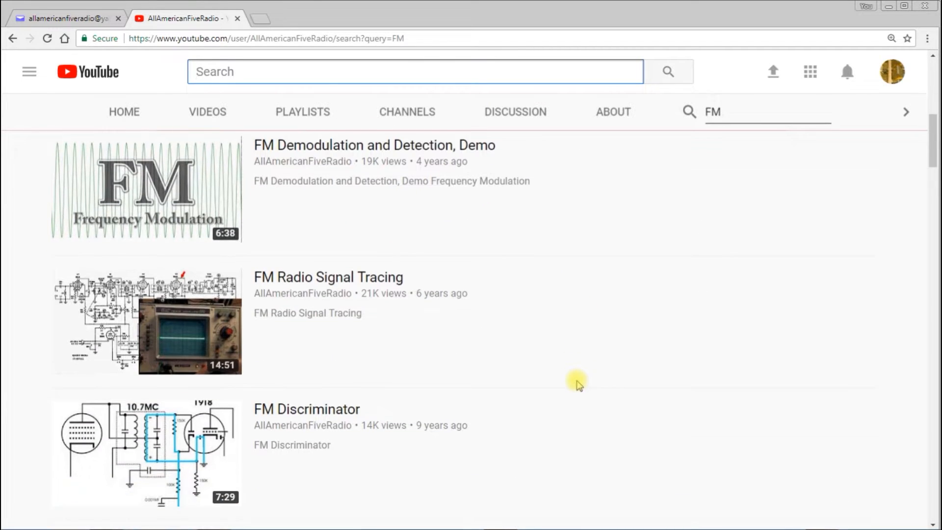
scroll(down, 3)
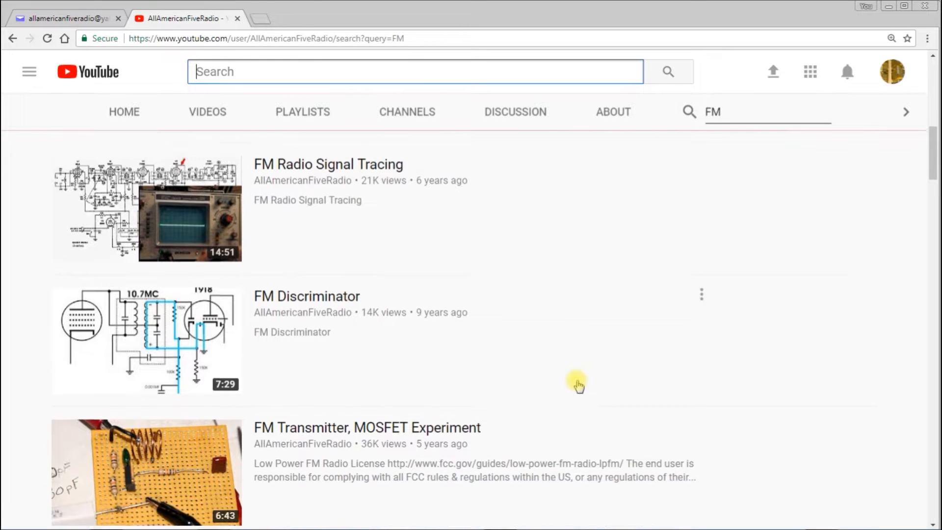